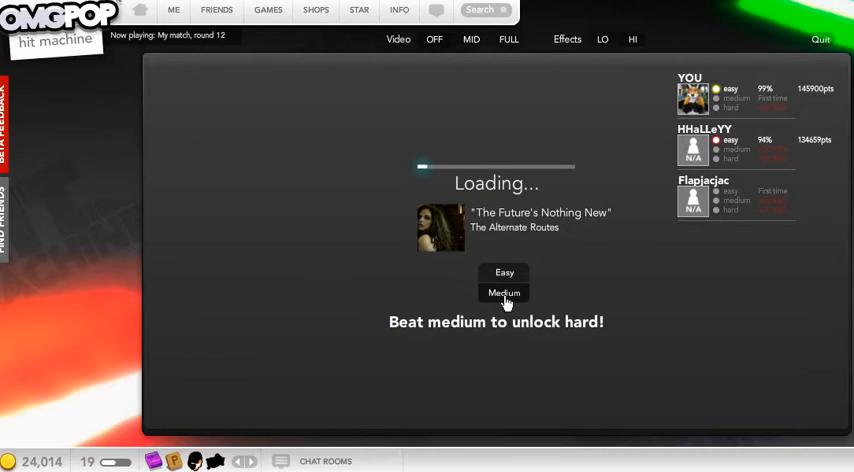
Pick Medium difficulty for 'The Future's Nothing New' while the song loads.
click(503, 292)
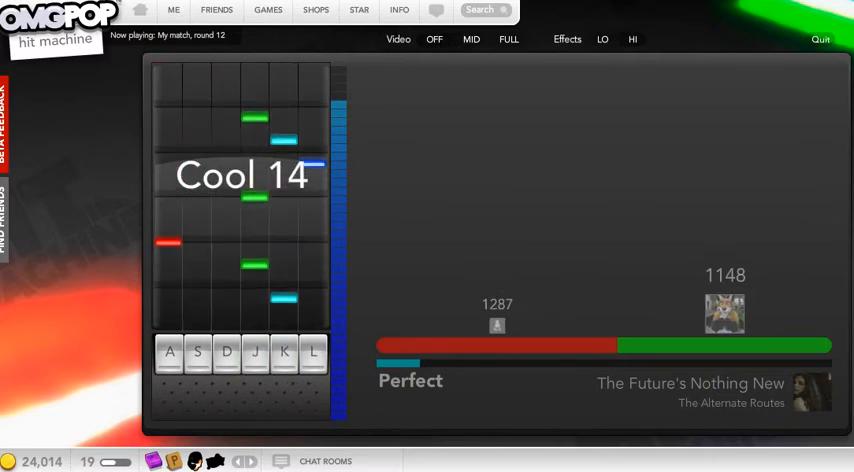
Hit the J and K lane notes, holding long notes, to reach 5X on fire and lead.
key(j)
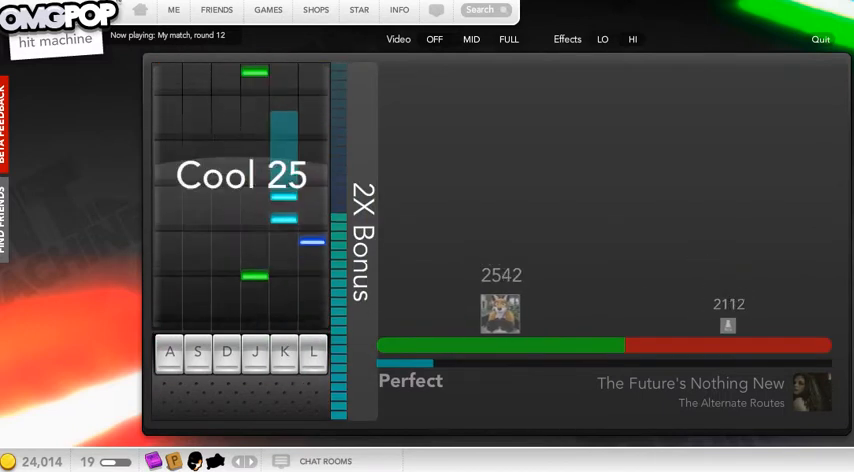
key(k)
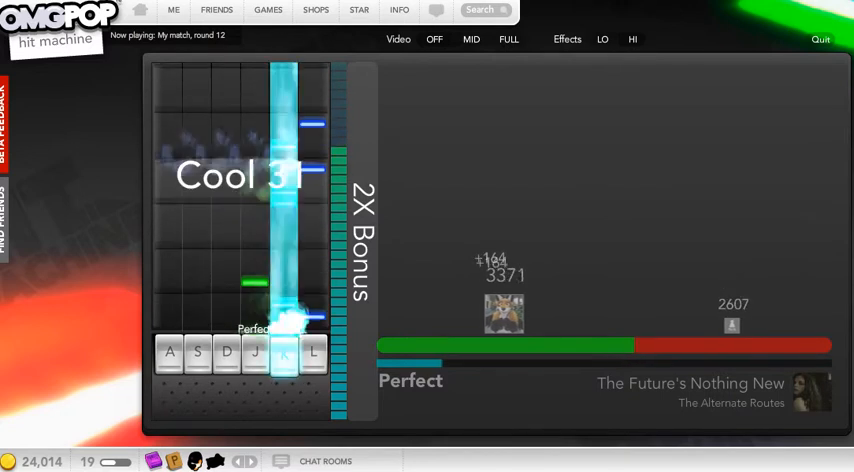
key(K)
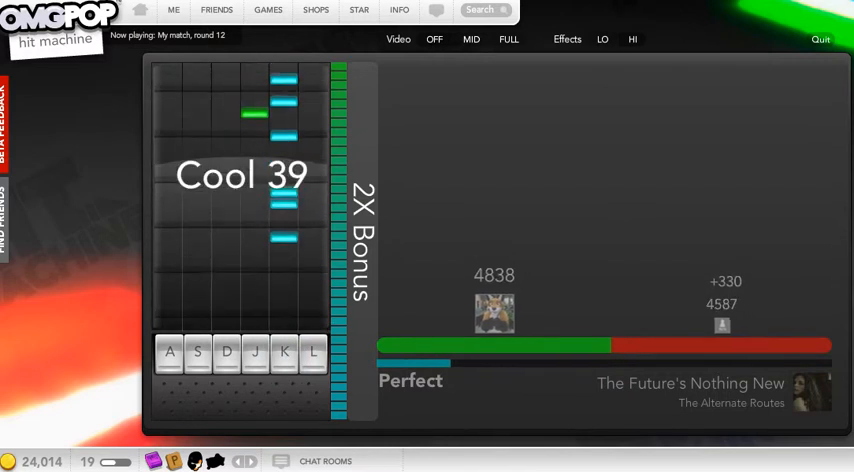
key(K)
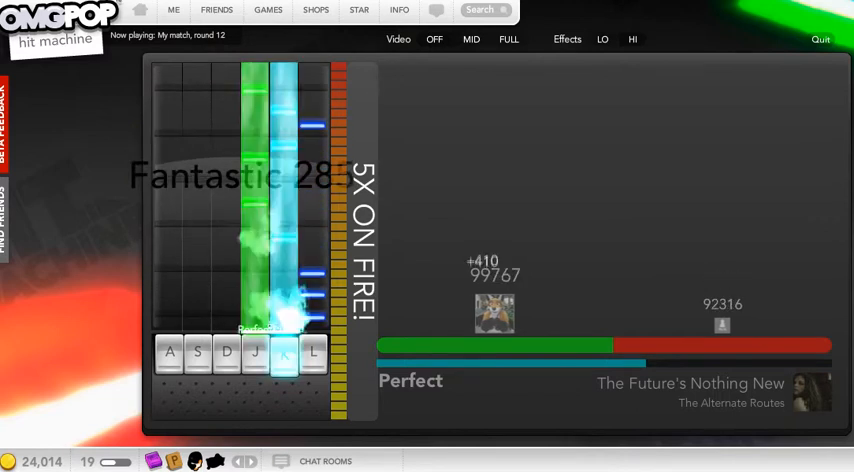
Hit the K and A lane notes perfectly, reaching a 434 combo and 161,028 points.
key(k)
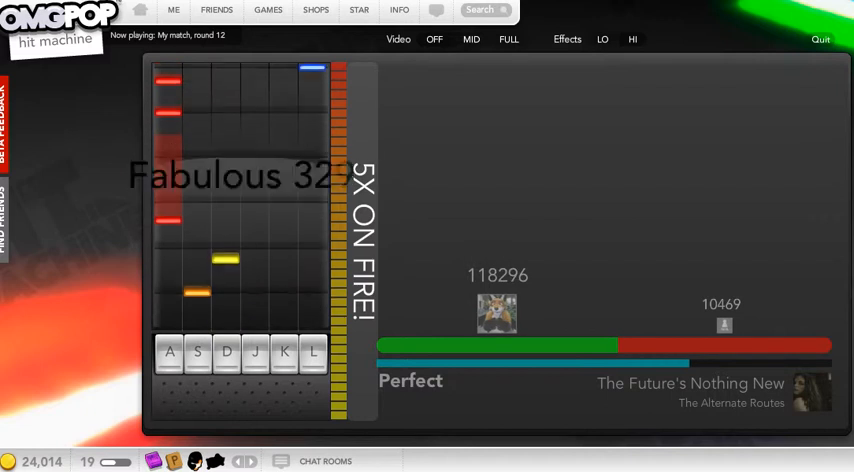
key(a)
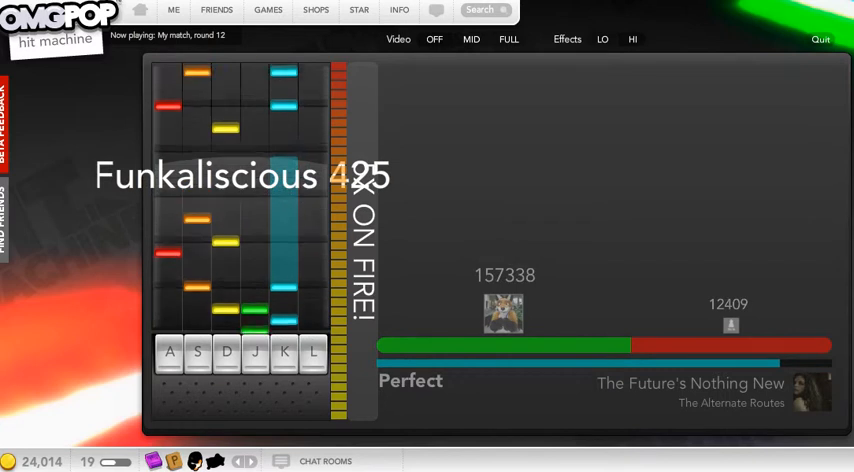
key(K)
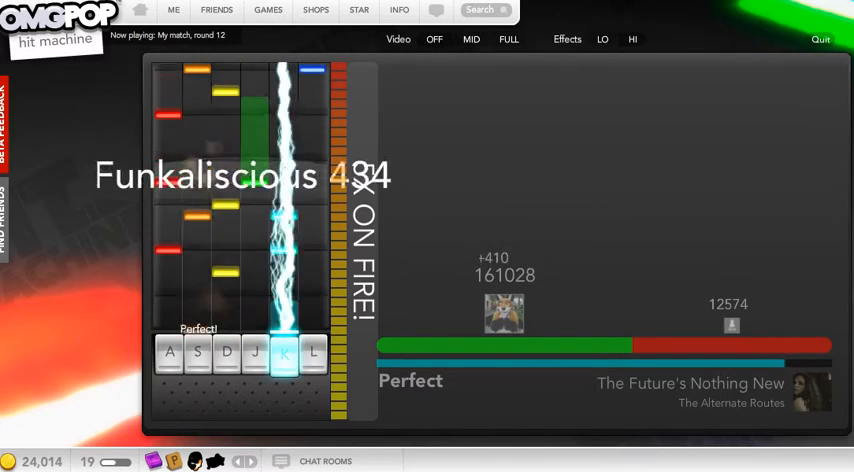